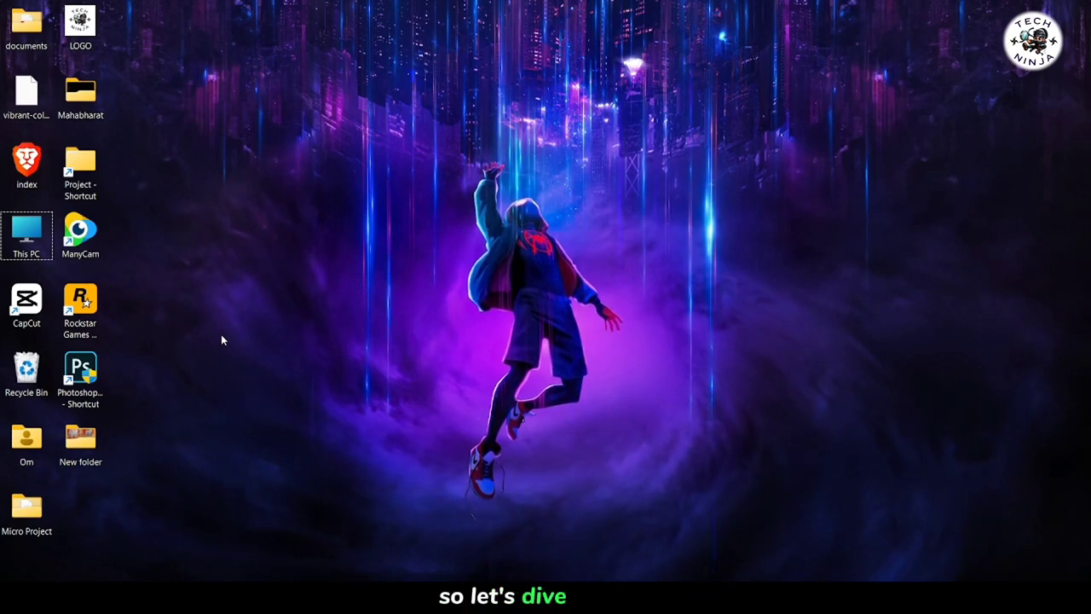
Step: Launch Photoshop from its desktop shortcut to reach the welcome screen
double_click(81, 369)
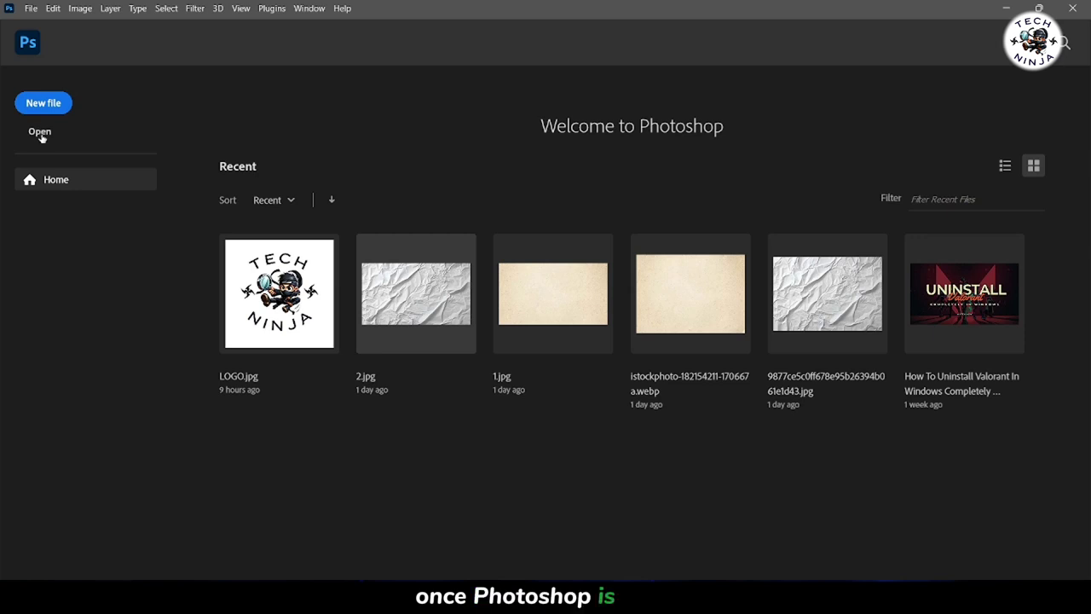
Step: Open LOGO.jpg from the Desktop folder as an RGB document
click(39, 131)
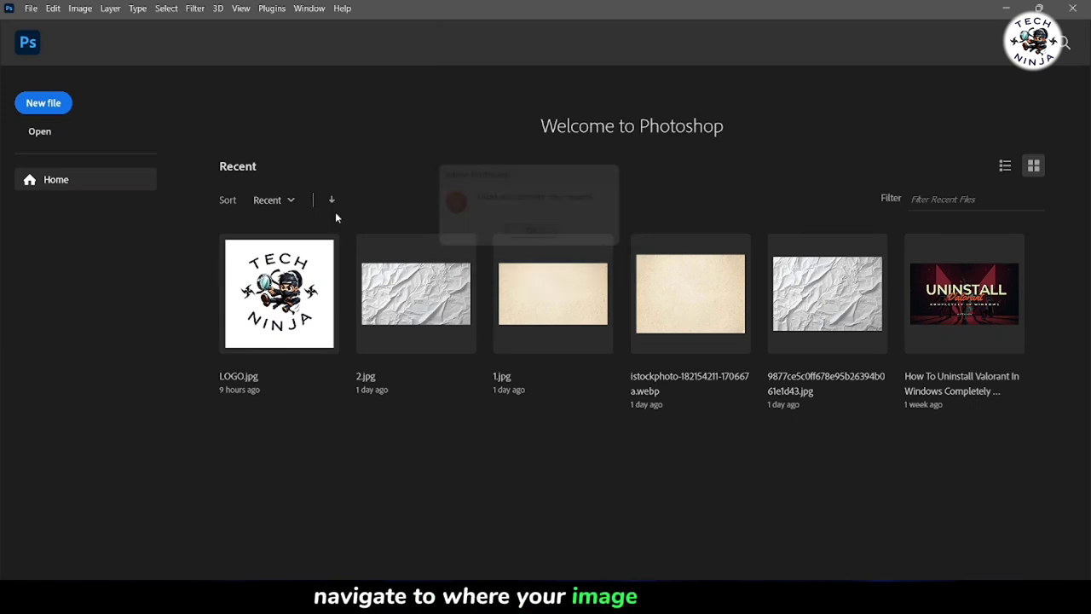
click(39, 129)
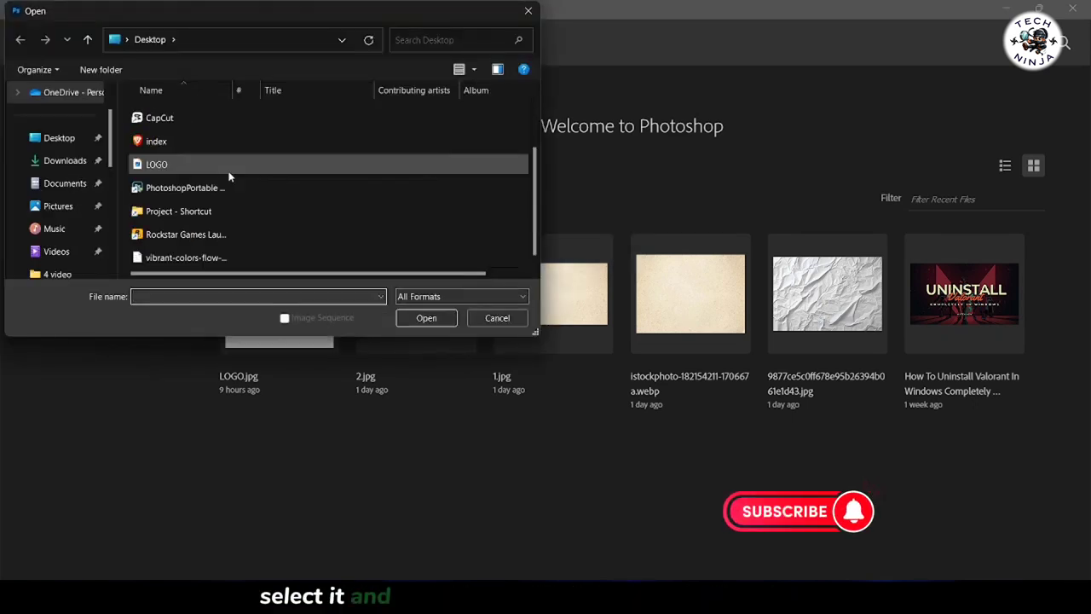
click(426, 317)
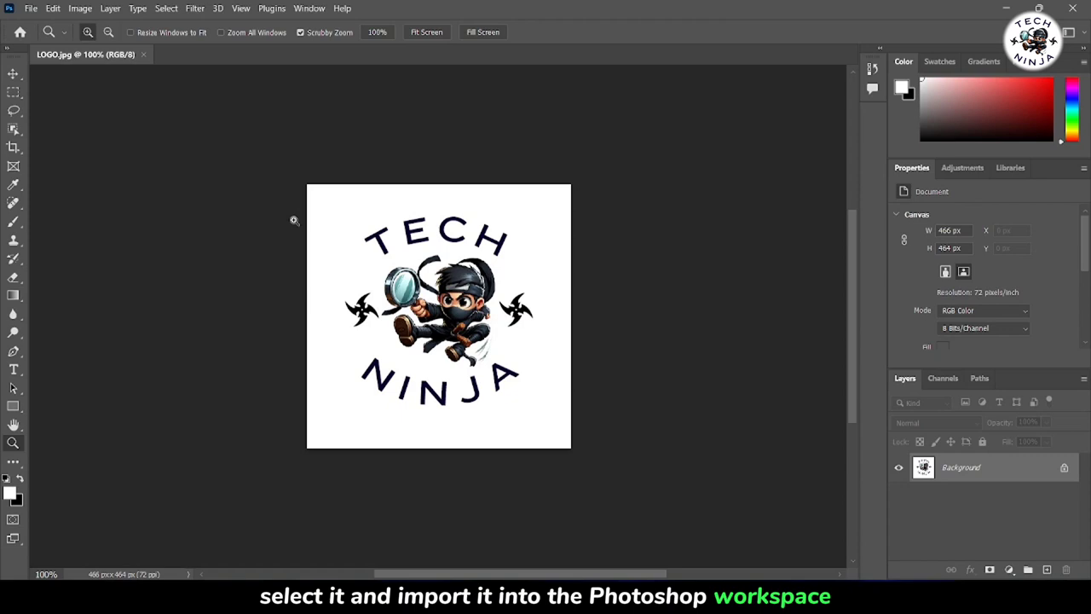
mouse_move(348, 200)
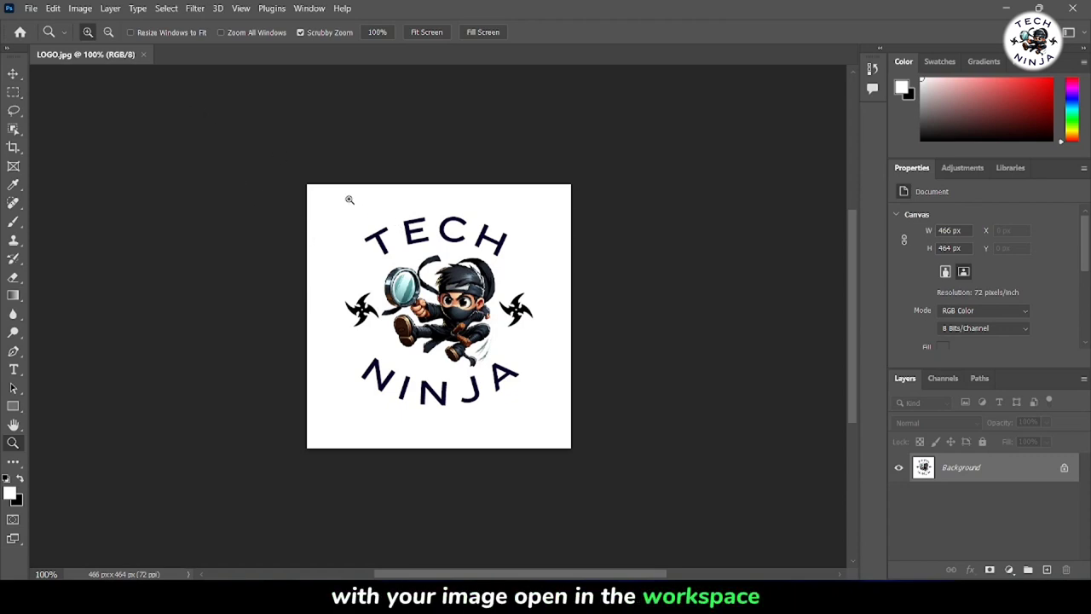
Step: Request conversion of the logo to CMYK Color via Image > Mode
click(79, 7)
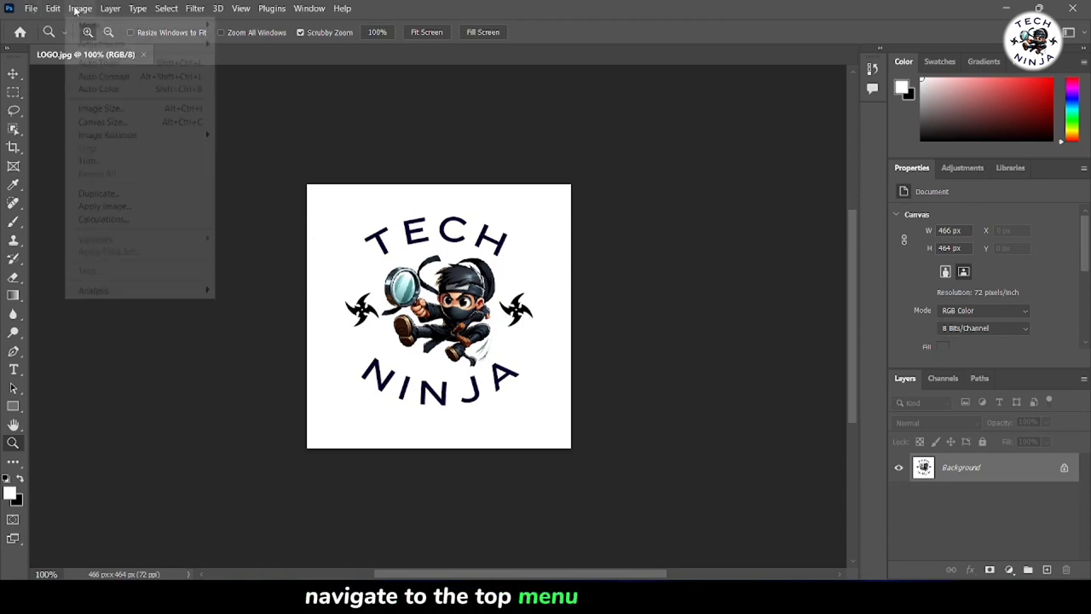
click(80, 7)
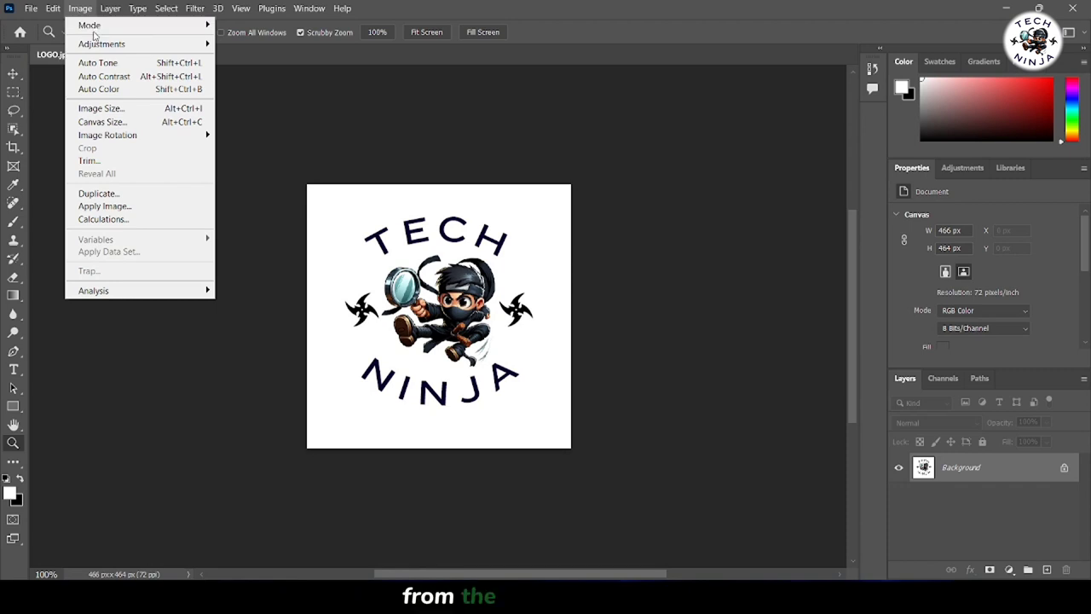
click(88, 25)
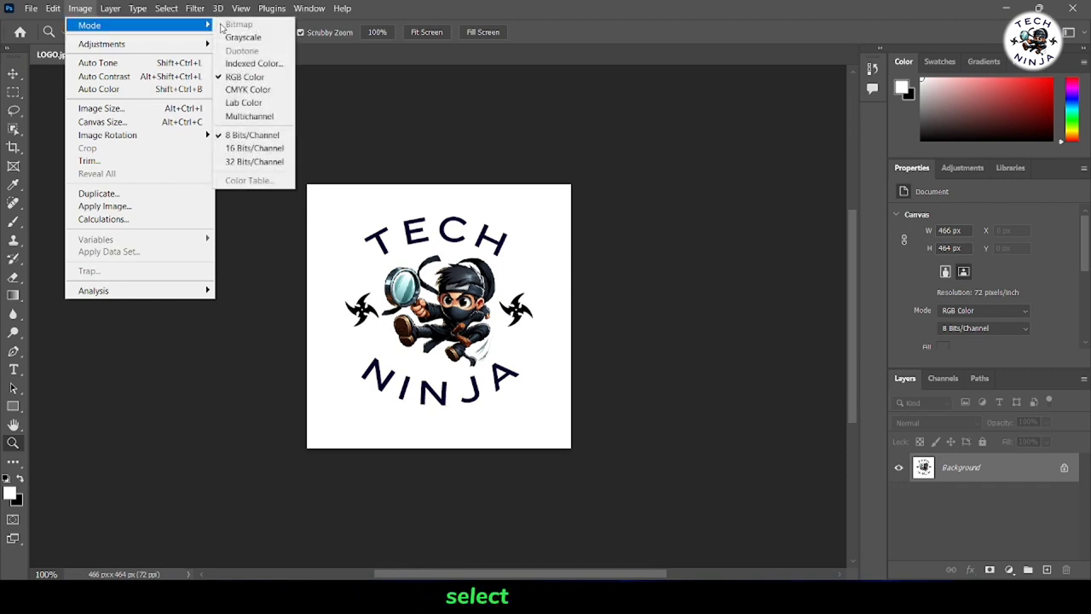
mouse_move(247, 88)
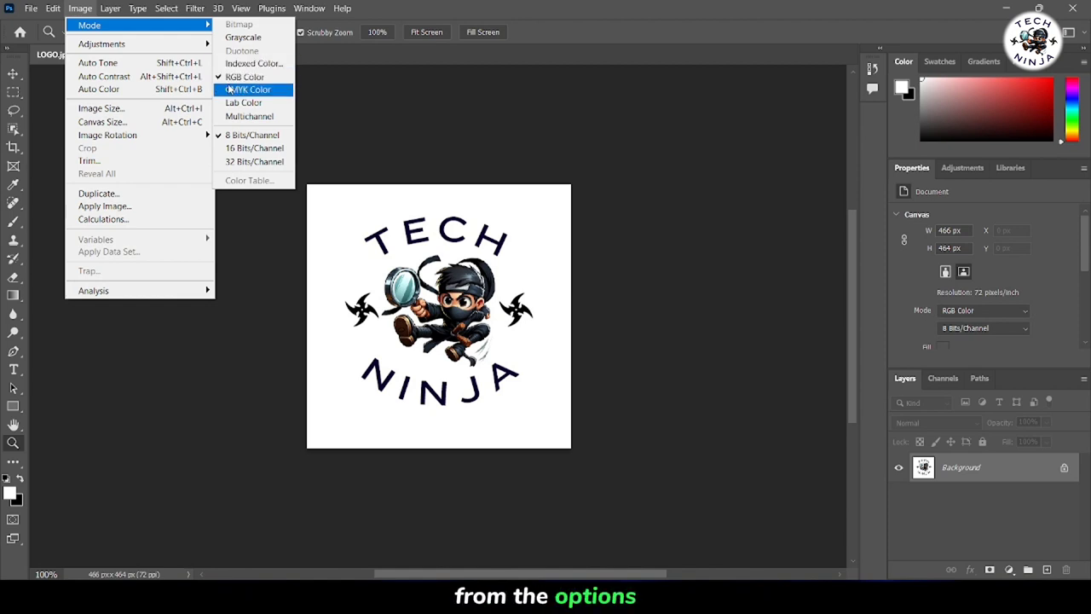
click(247, 89)
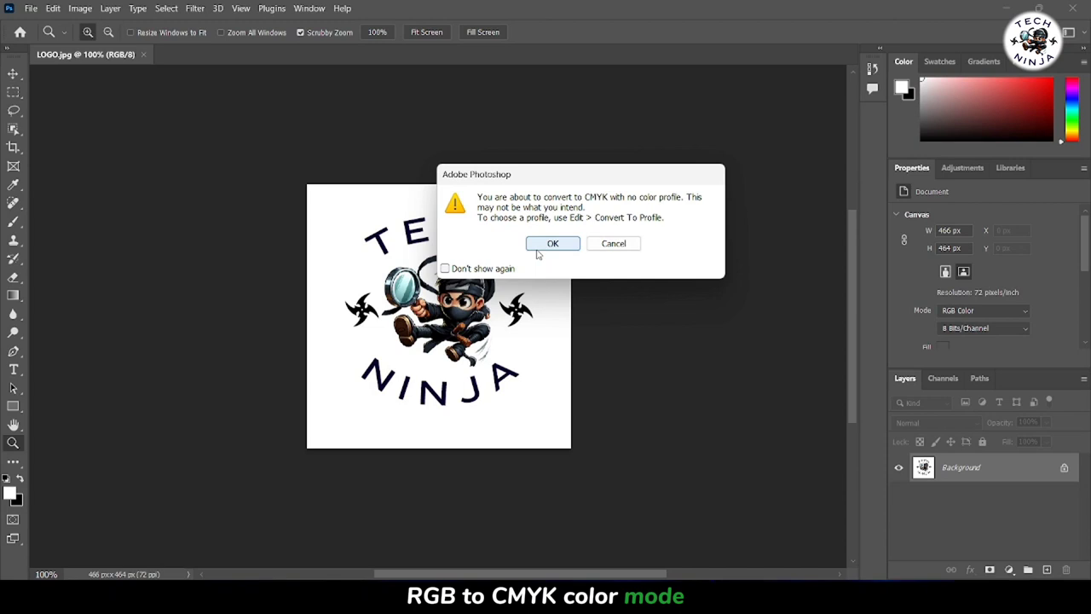
Step: Accept the no-color-profile warning so the logo converts to CMYK
click(552, 243)
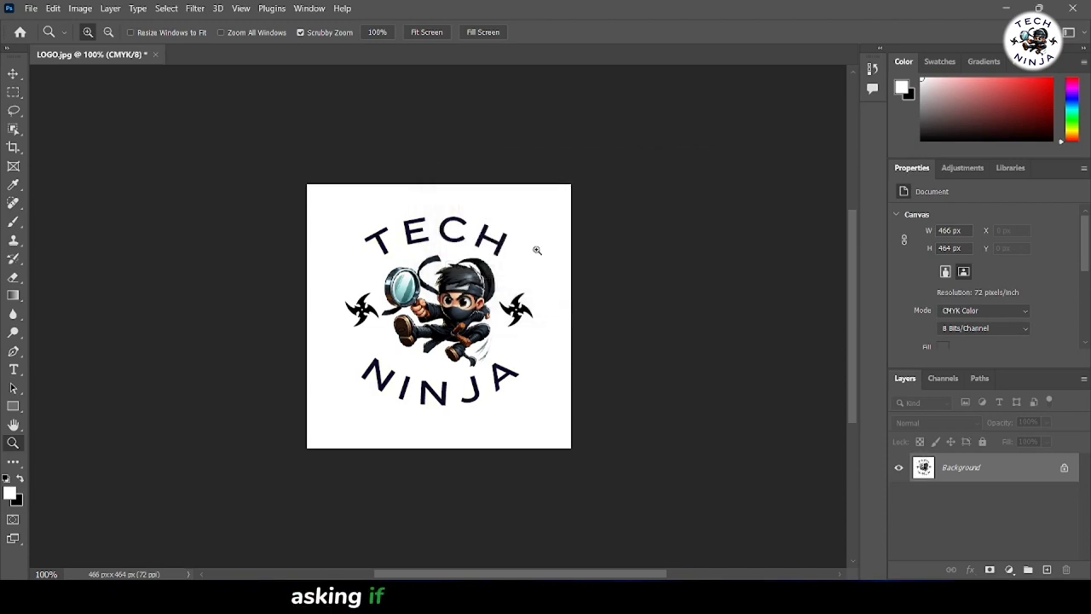
mouse_move(519, 232)
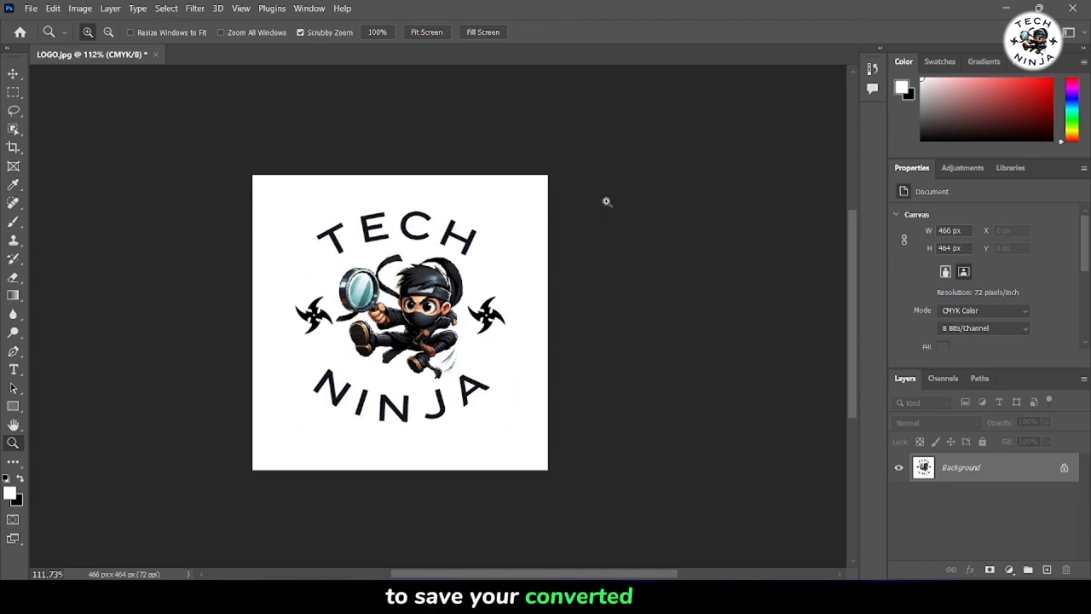
mouse_move(655, 186)
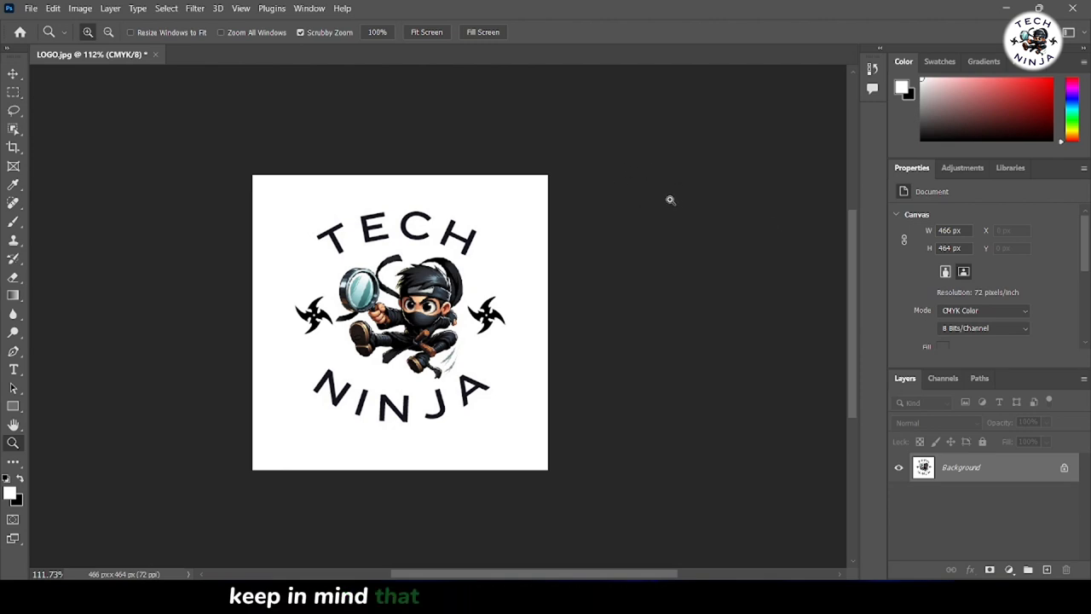
mouse_move(607, 201)
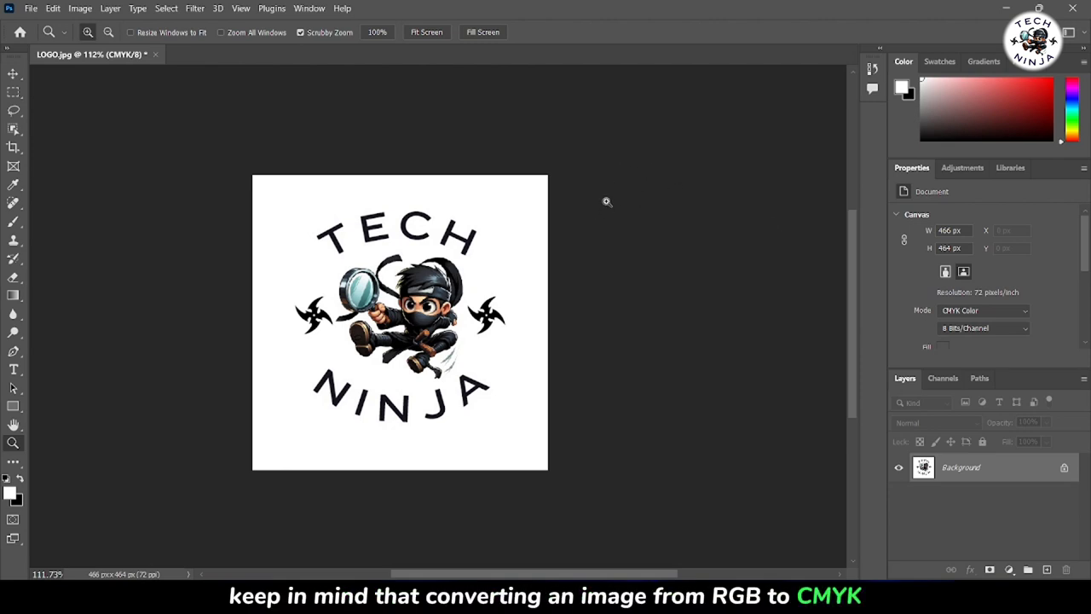
mouse_move(655, 186)
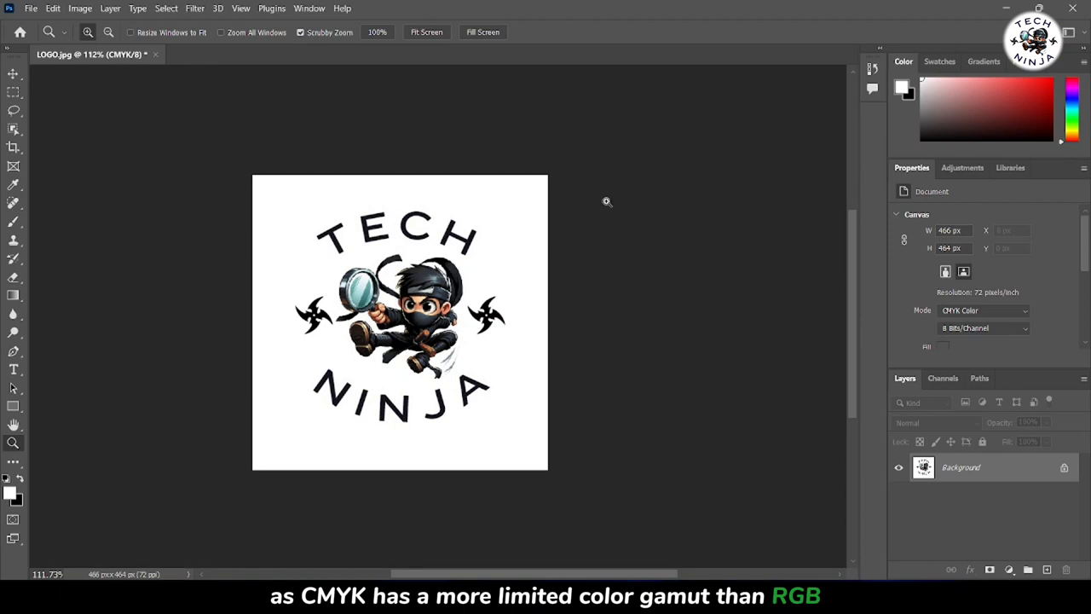
mouse_move(655, 186)
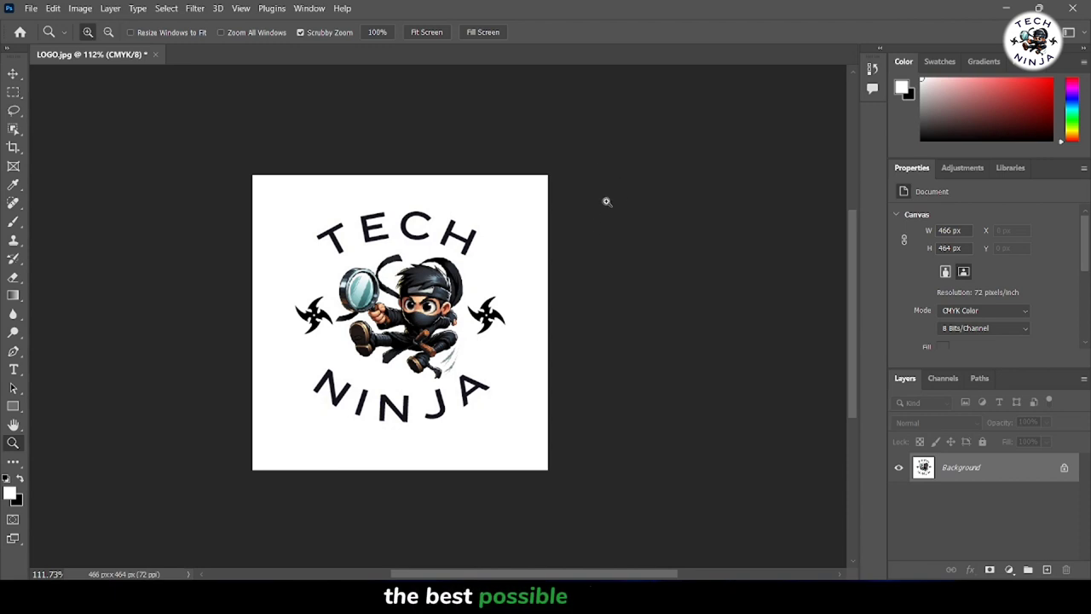
mouse_move(655, 185)
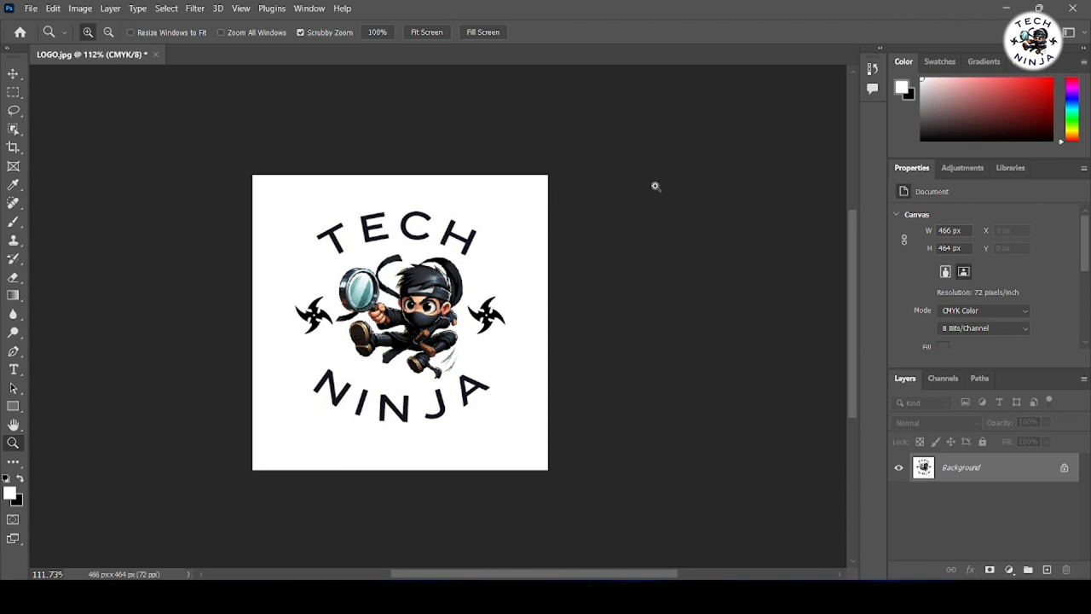